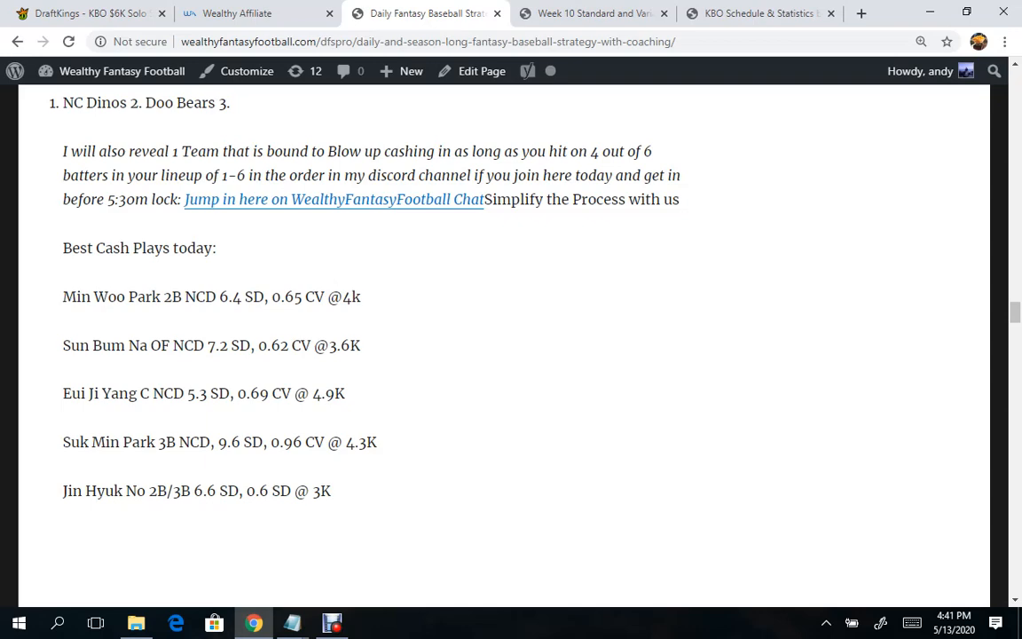
Step: Review Jin Hyuk No's DraftKings 10-game log back to the 05/05 game at Samsung
click(88, 14)
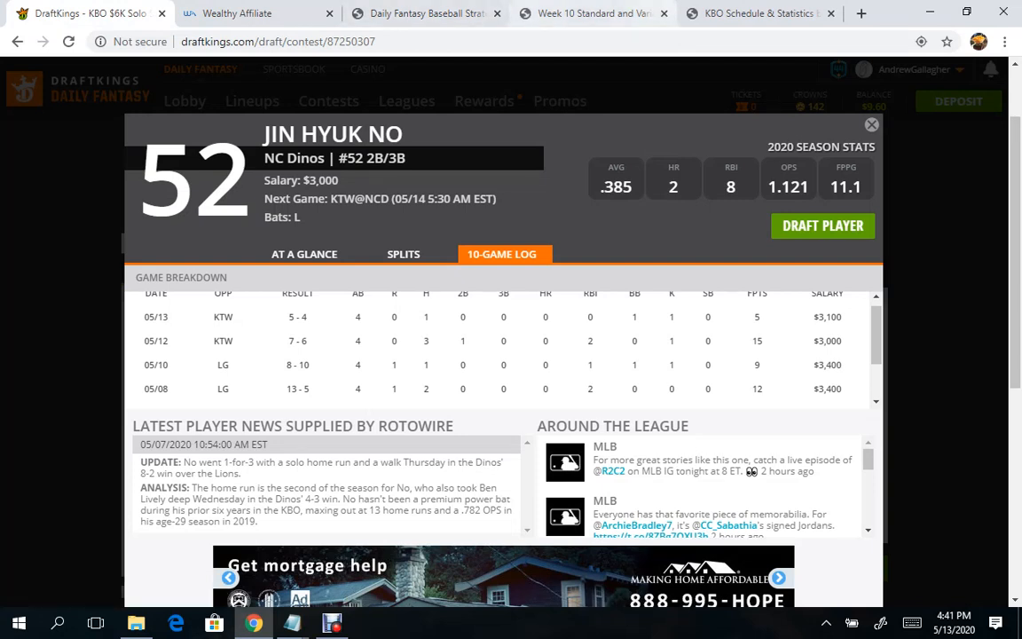
mouse_move(593, 14)
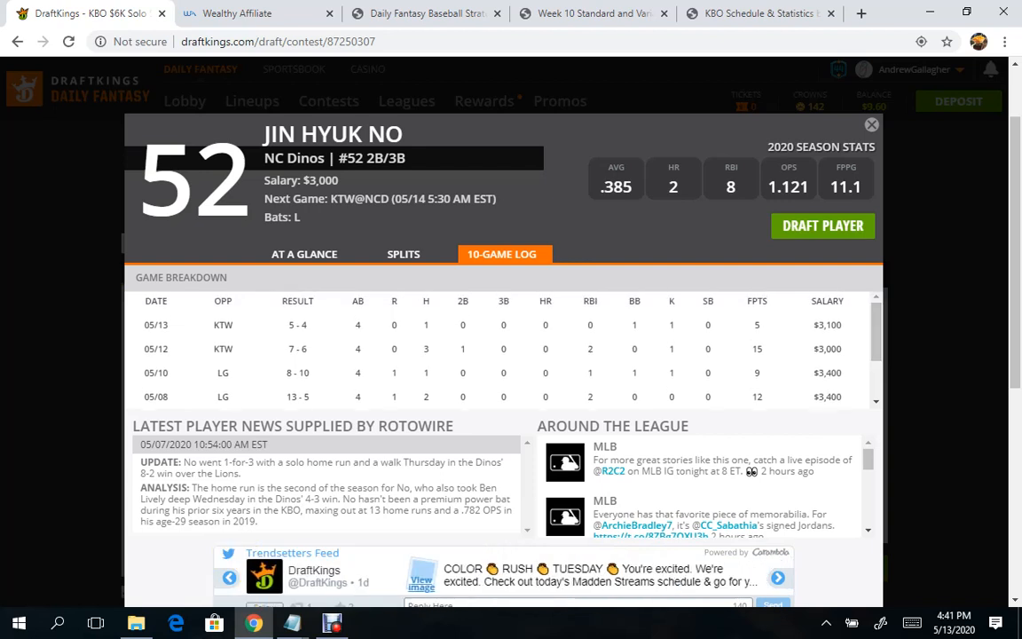
scroll(down, 3)
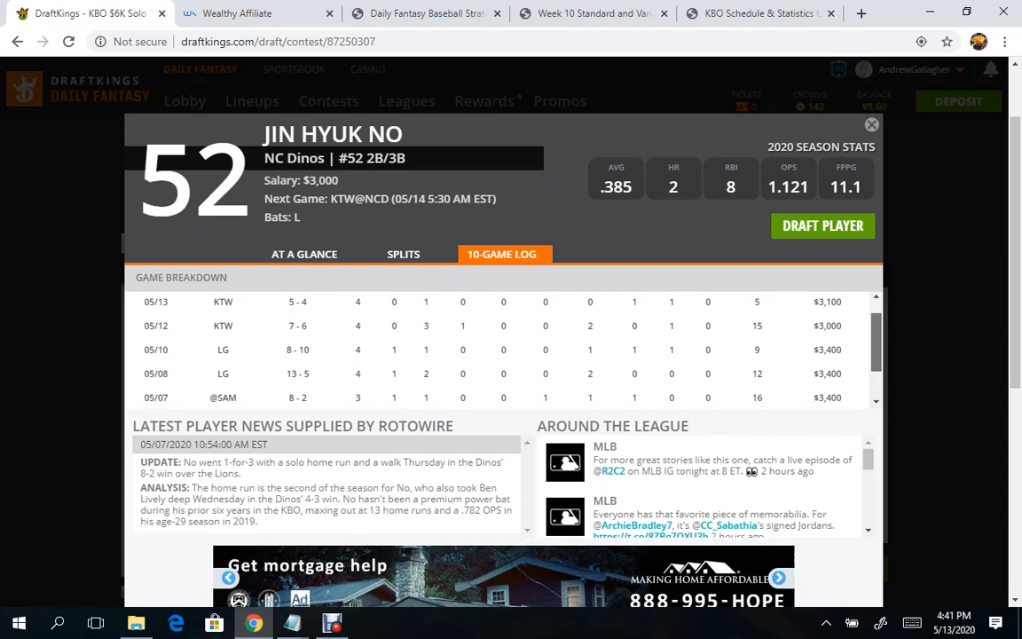
scroll(down, 3)
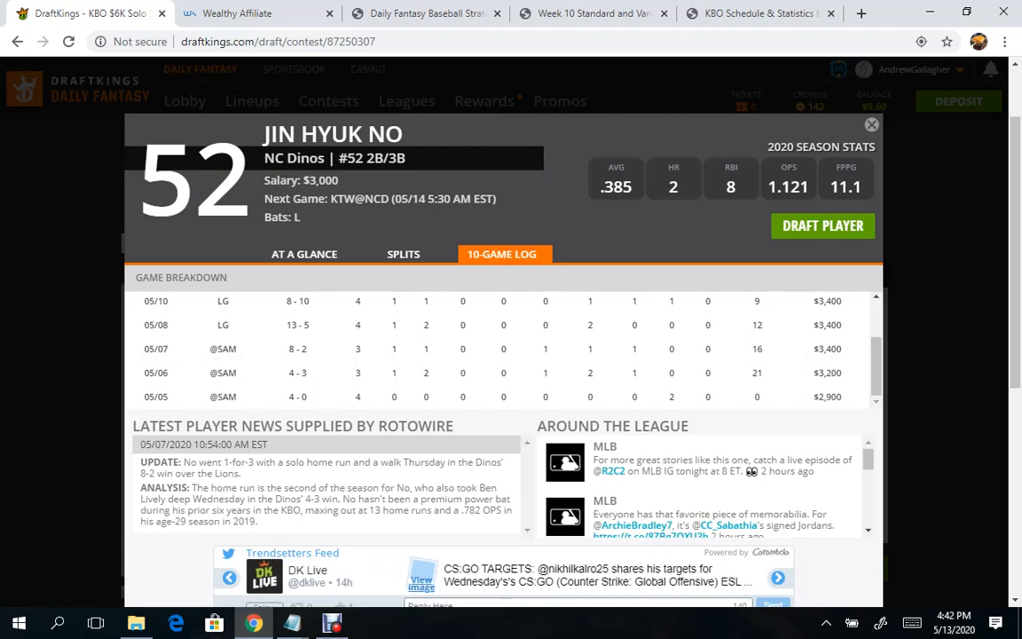
mouse_move(426, 14)
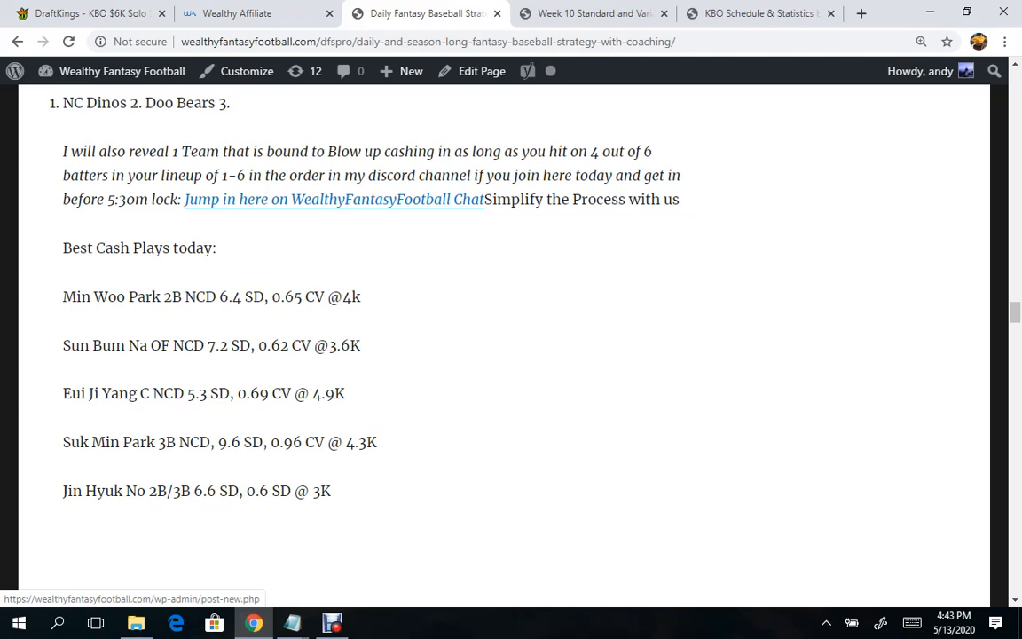
scroll(up, 3)
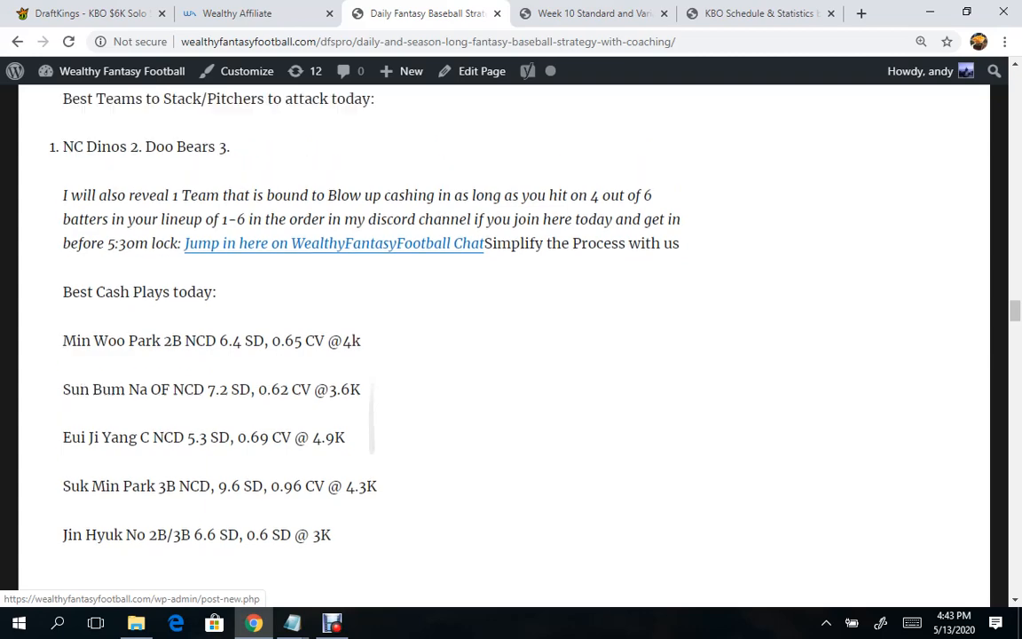
scroll(up, 3)
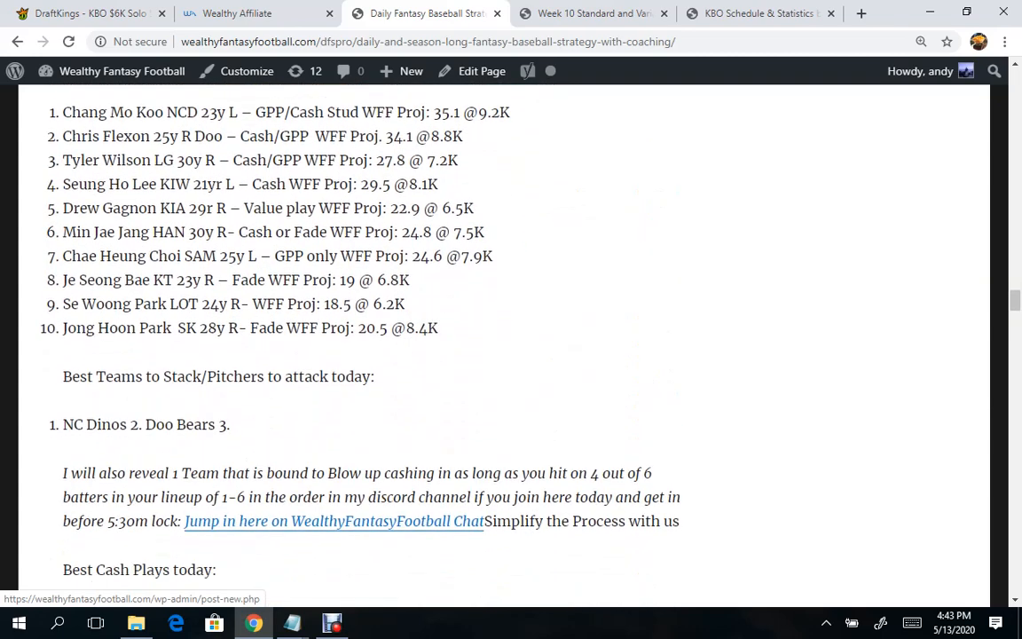
scroll(down, 3)
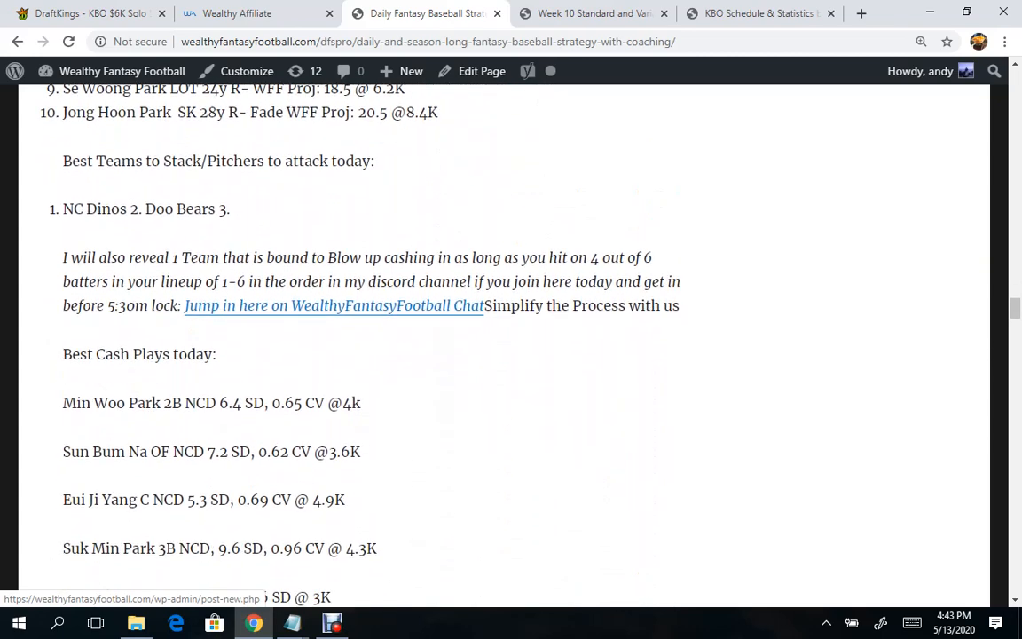
scroll(down, 3)
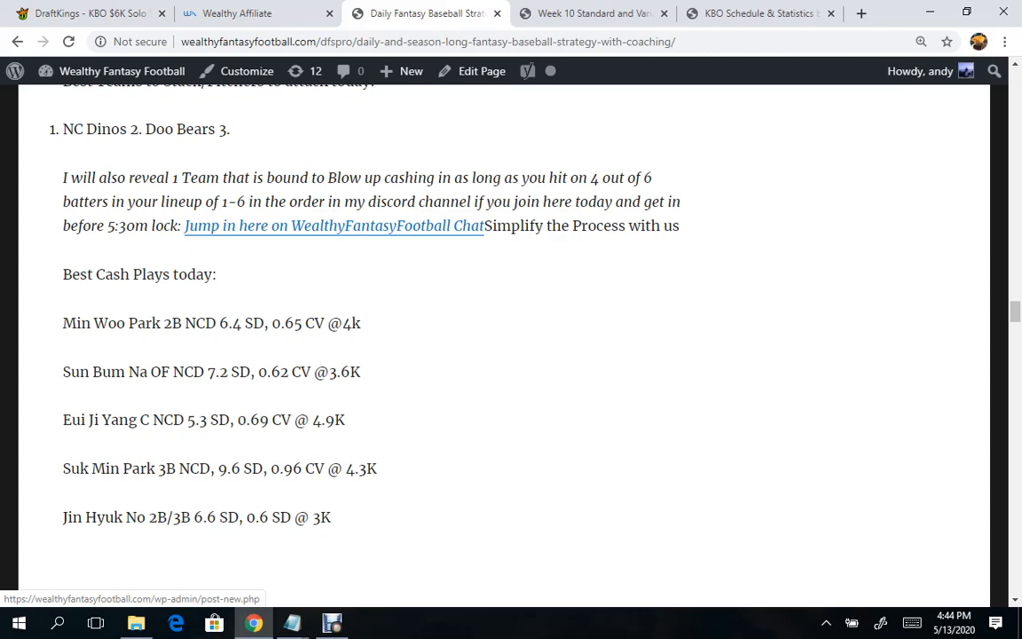
click(332, 622)
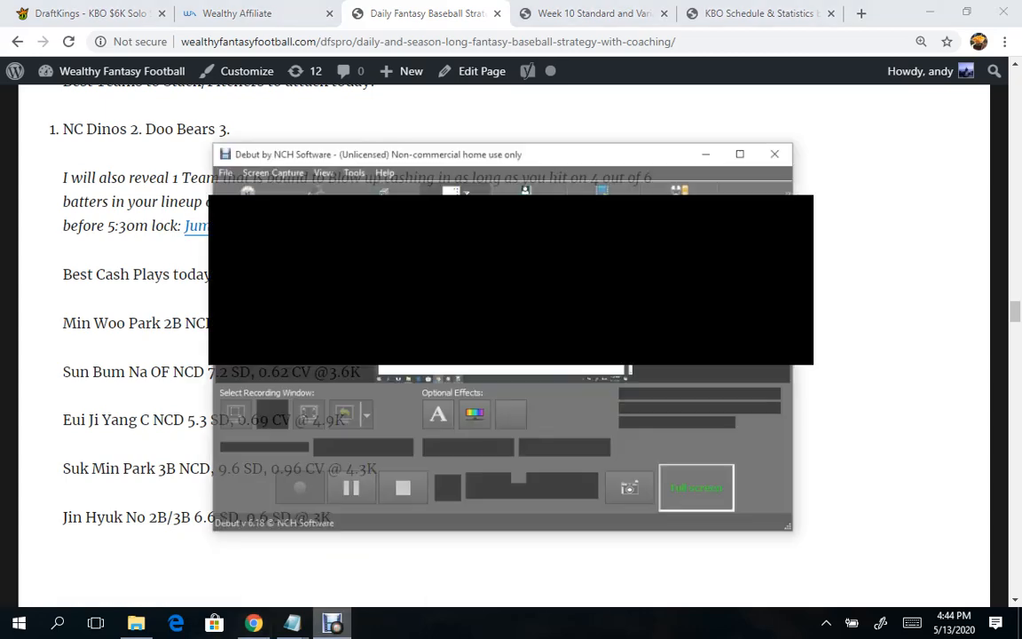